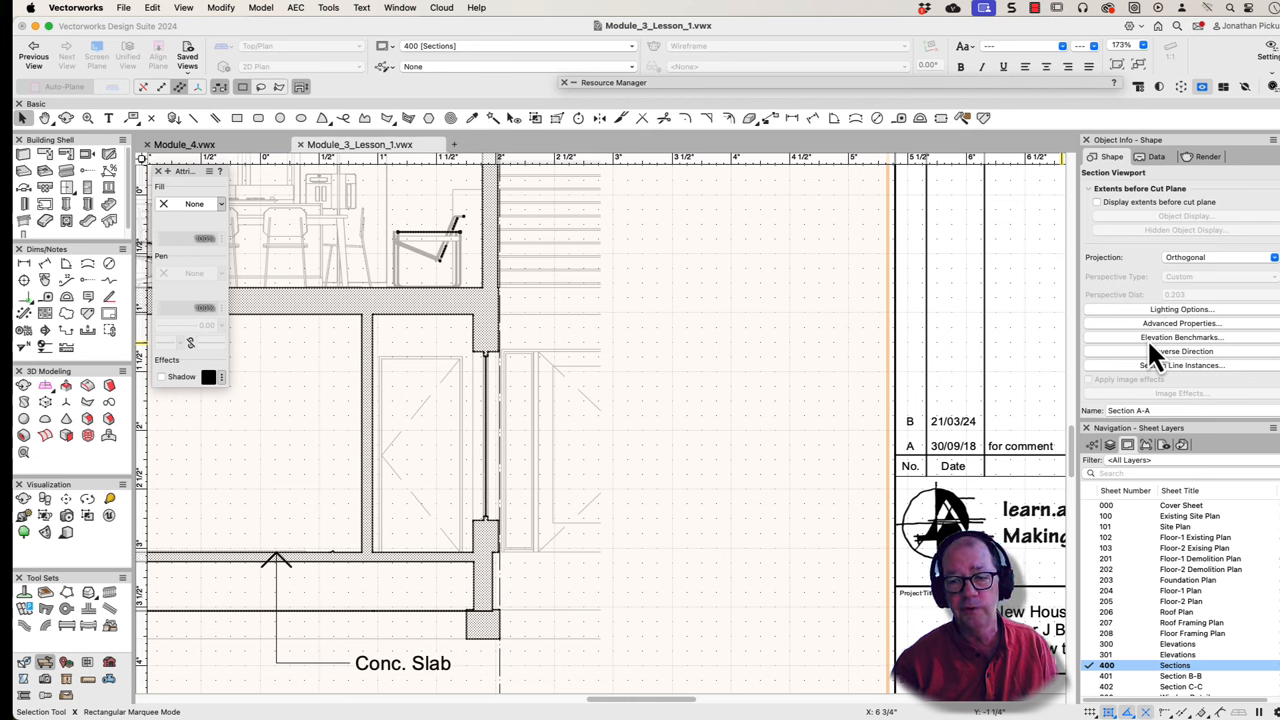
Enable the Story-1 Finish Floor and Bottom of Footing benchmarks on the section viewport
click(1180, 336)
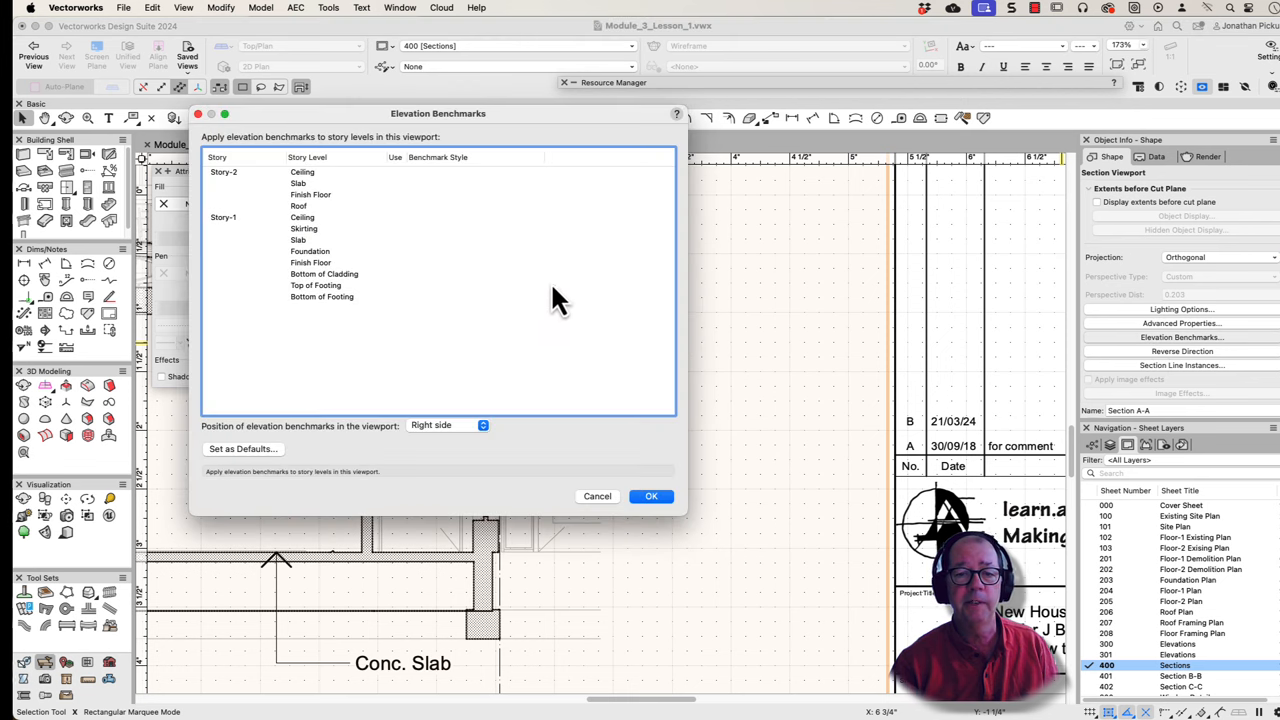
click(322, 296)
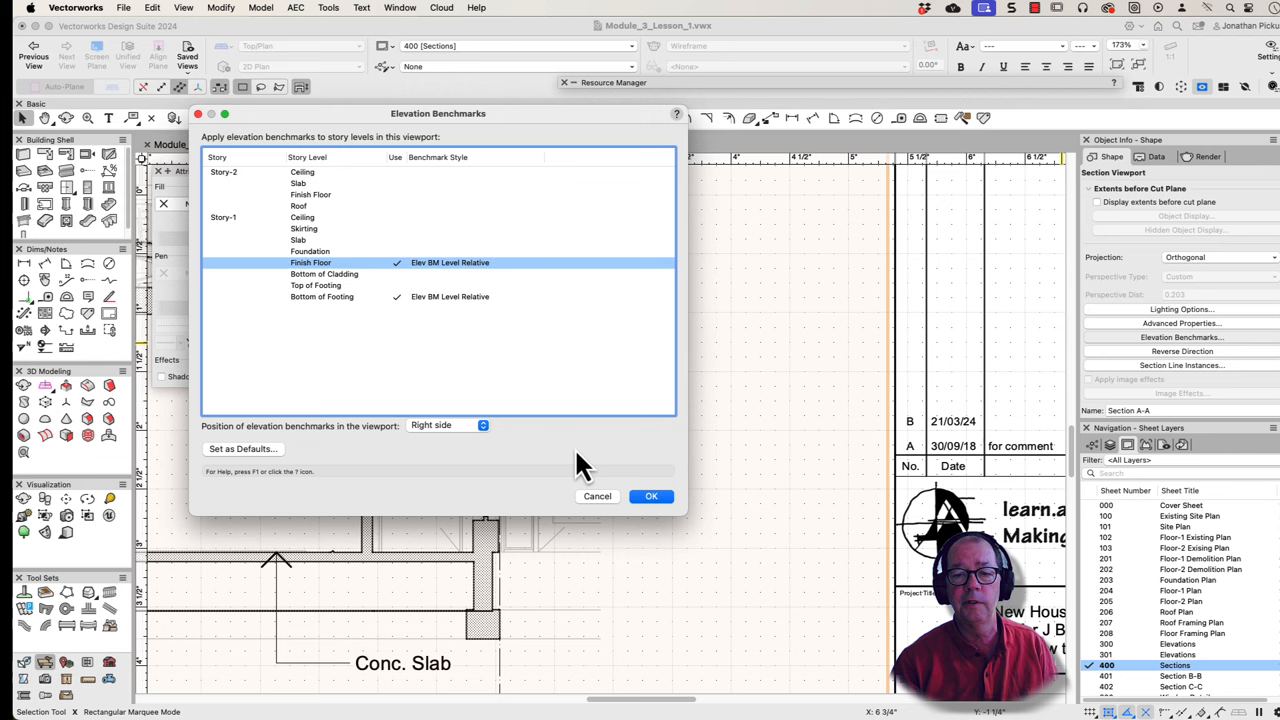
click(652, 496)
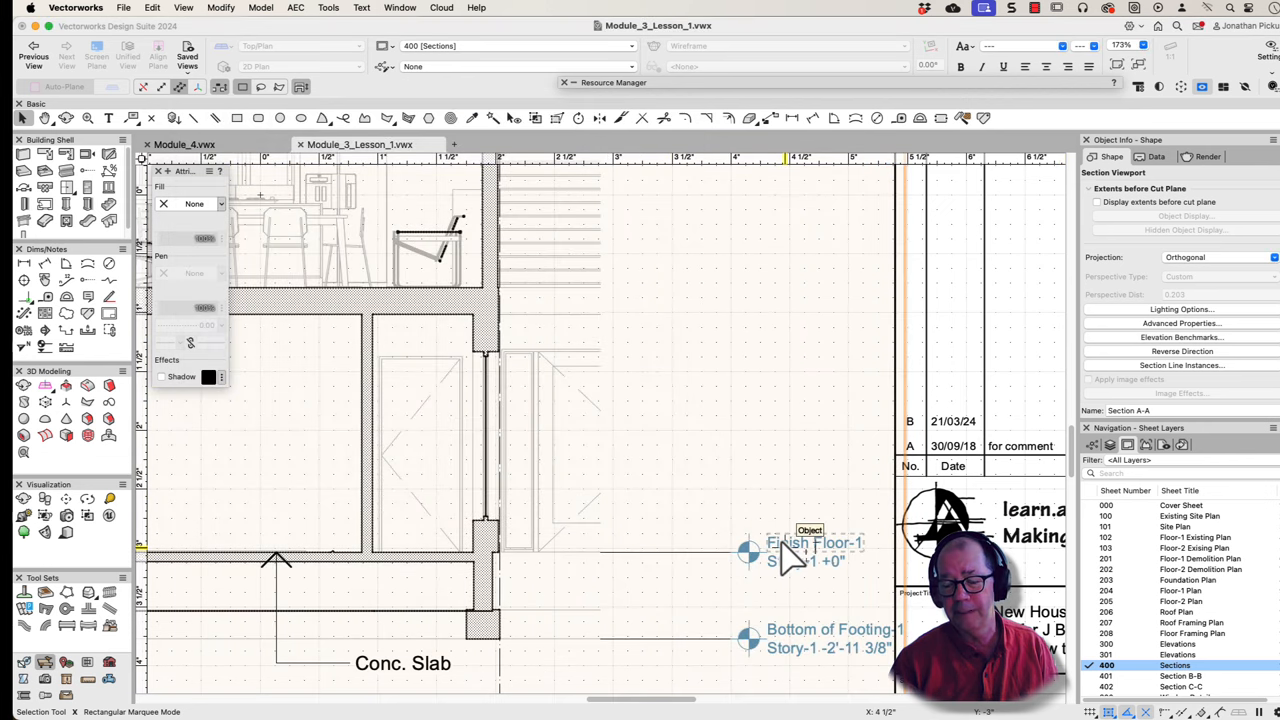
right_click(800, 576)
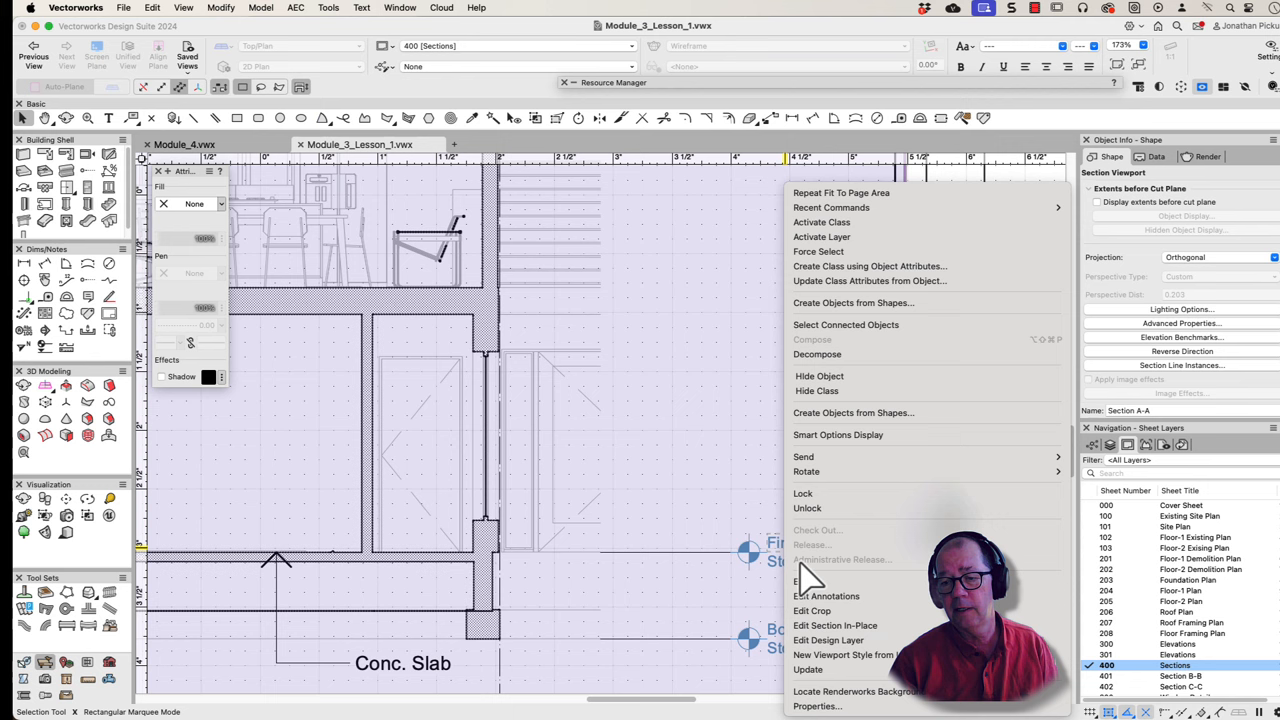
click(826, 596)
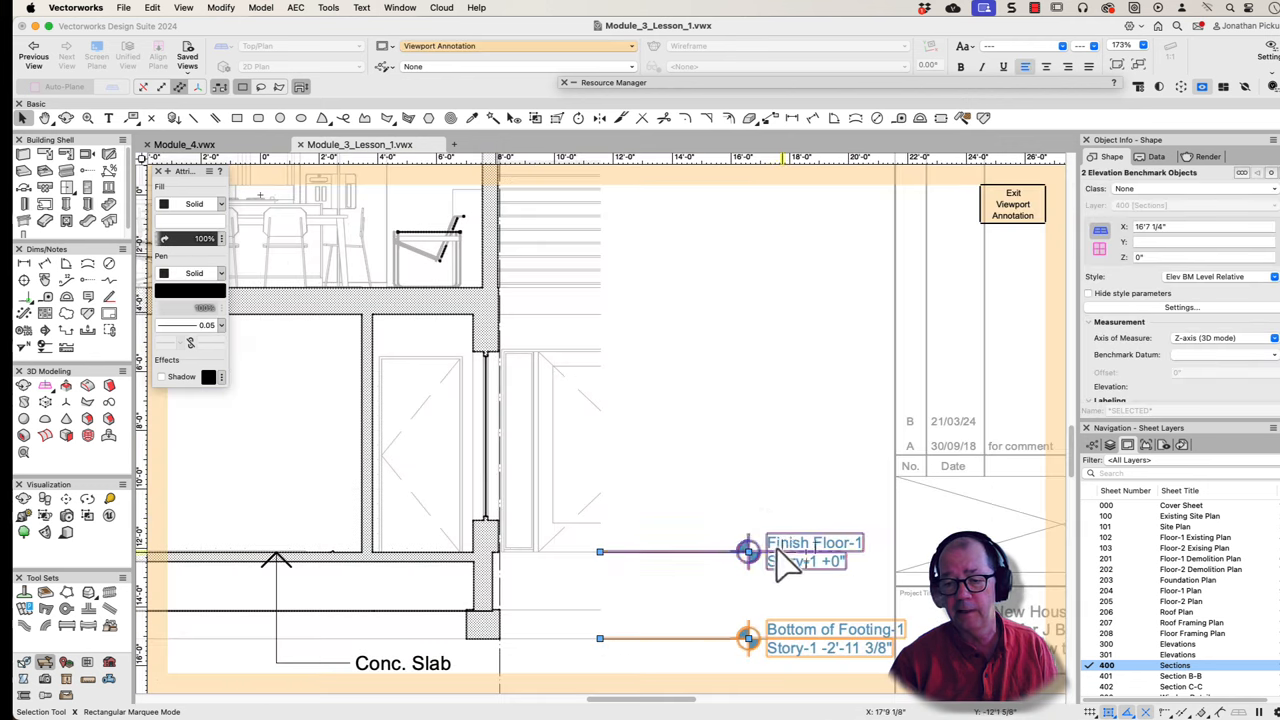
click(748, 552)
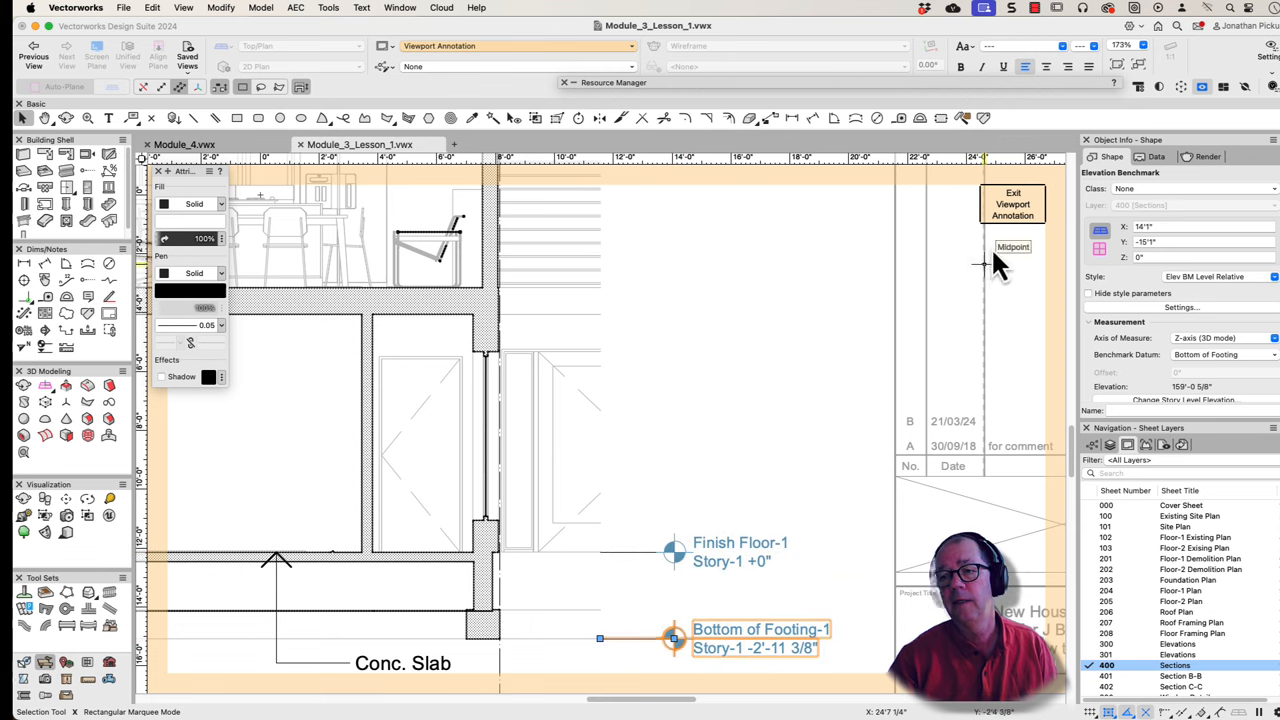
click(1012, 202)
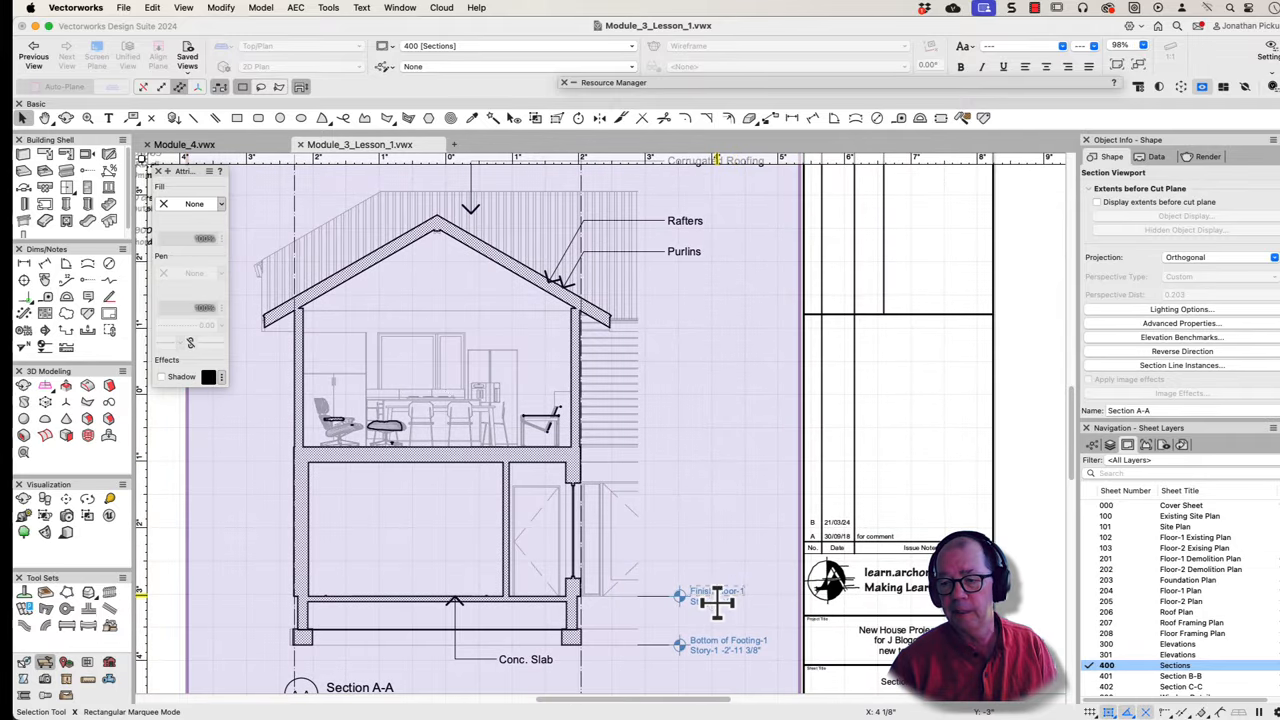
Enable the Story-2 Finish Floor and Ceiling benchmarks on the Section A-A viewport
click(1182, 336)
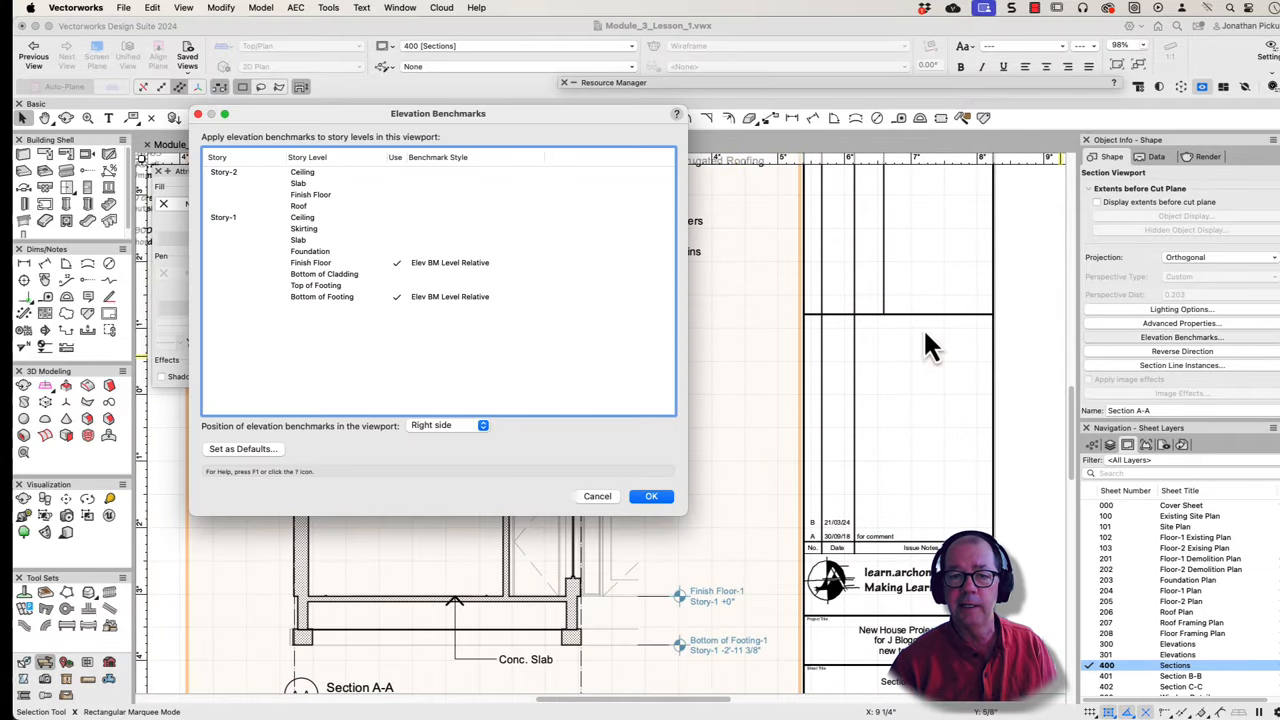
click(310, 194)
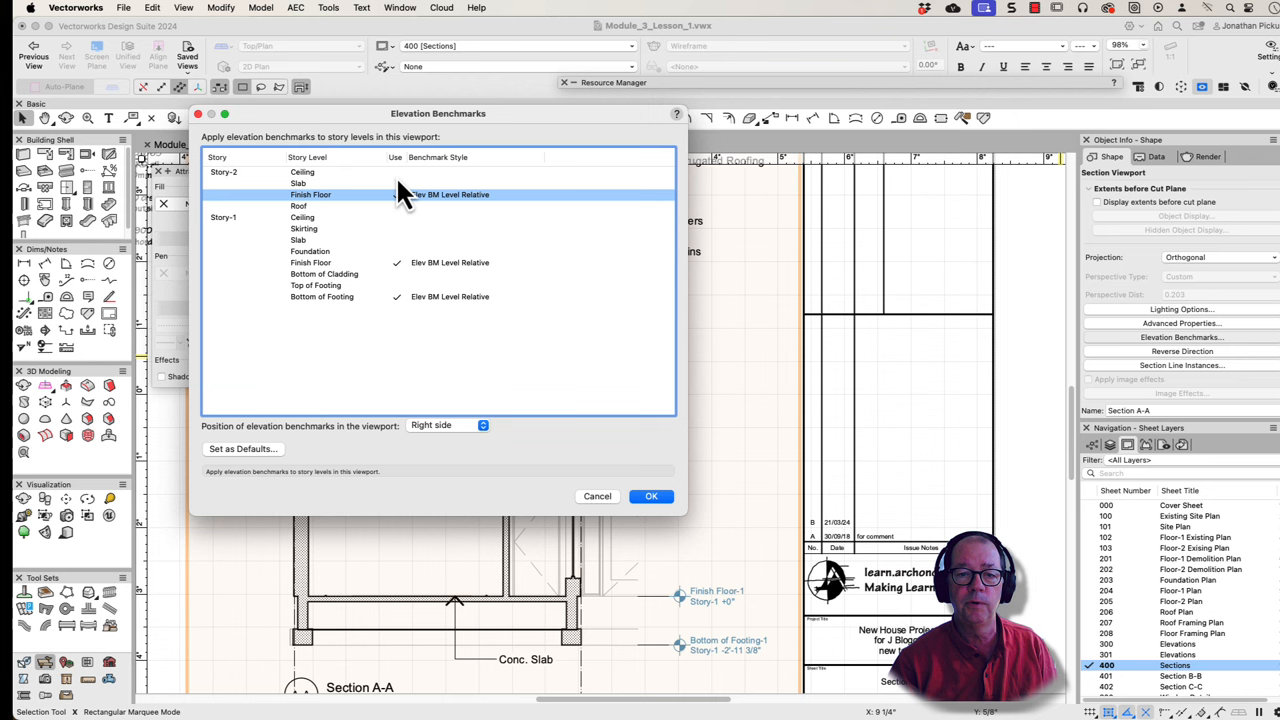
click(396, 172)
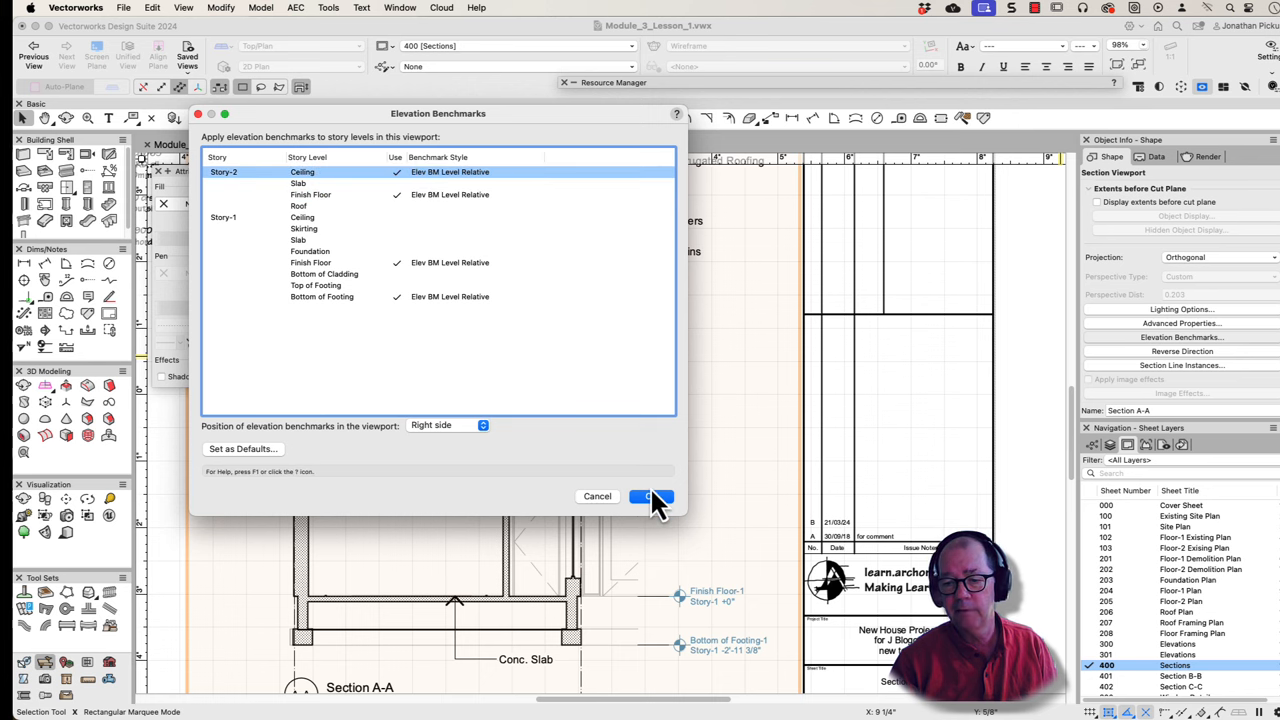
click(648, 496)
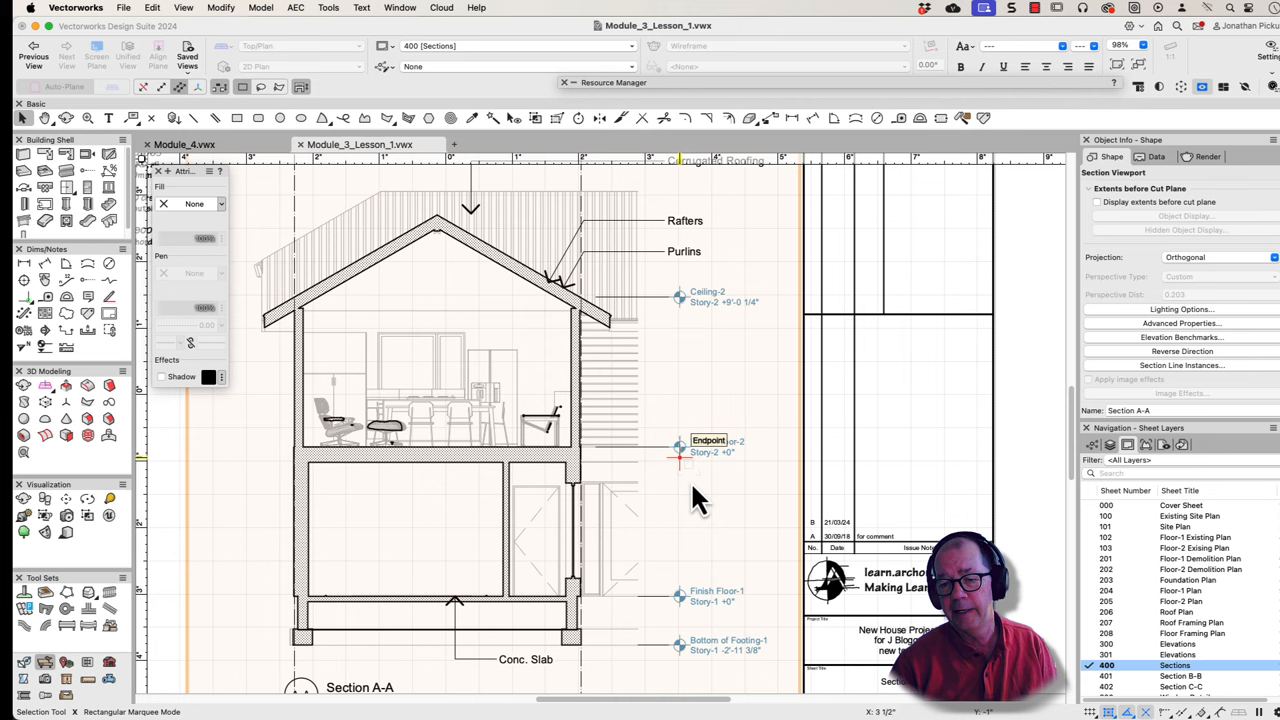
mouse_move(684, 690)
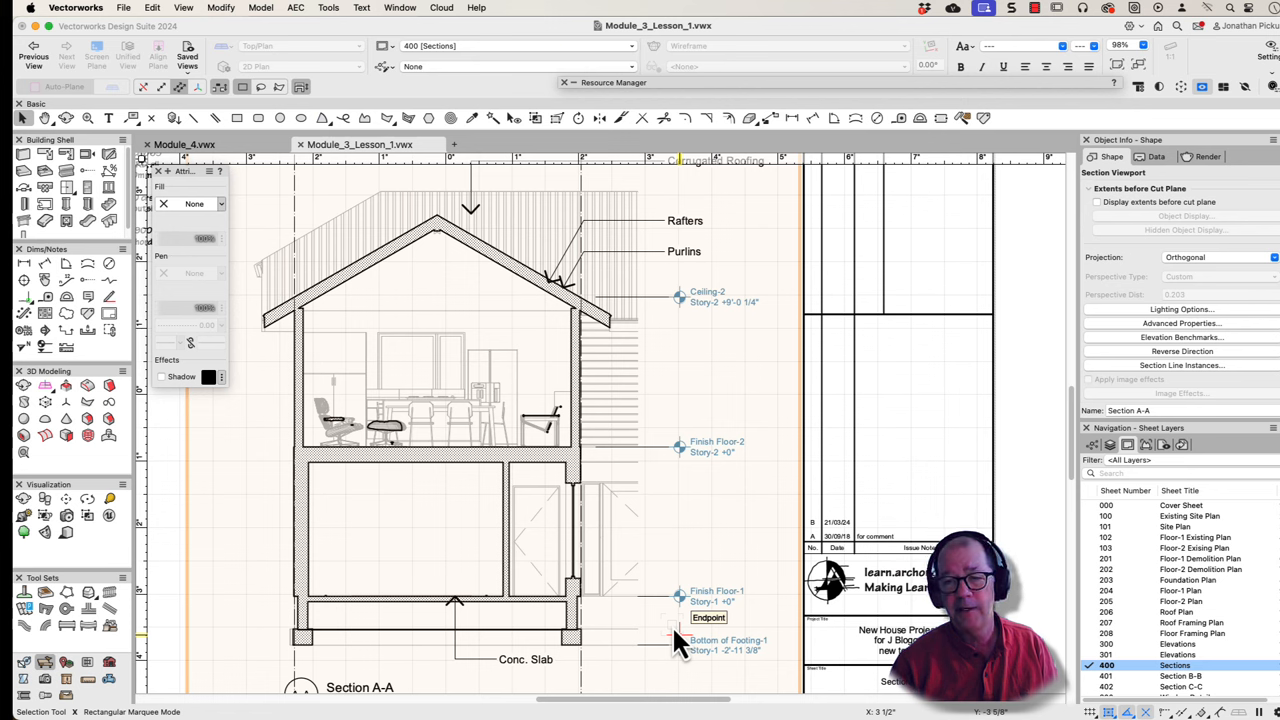
mouse_move(1190, 300)
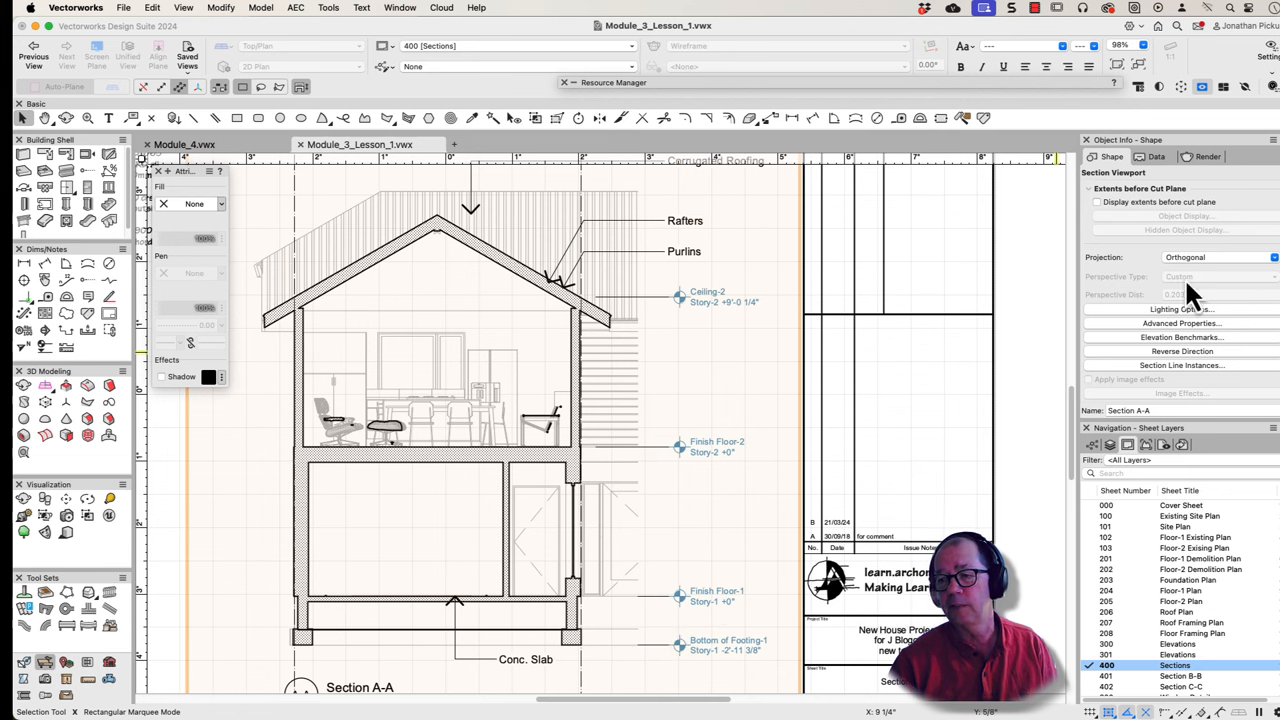
Review the North Elevation viewport's benchmark settings on sheet 301 Elevations
click(1178, 644)
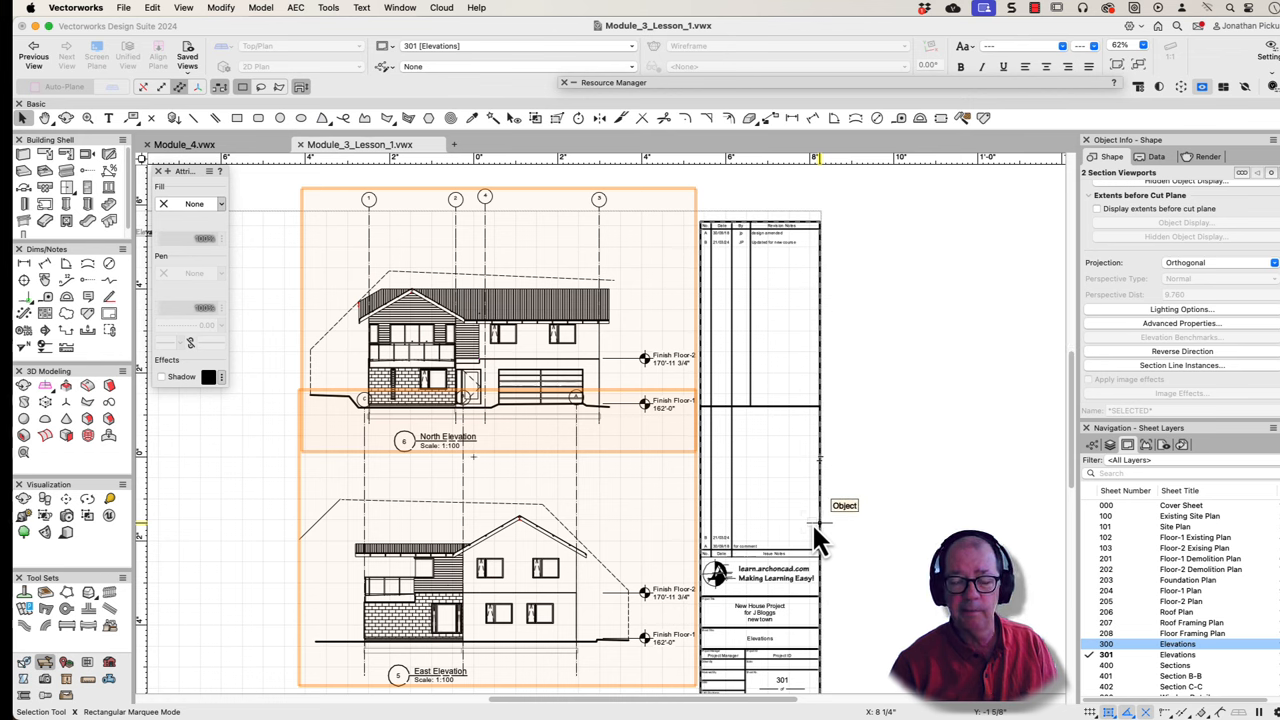
mouse_move(1144, 344)
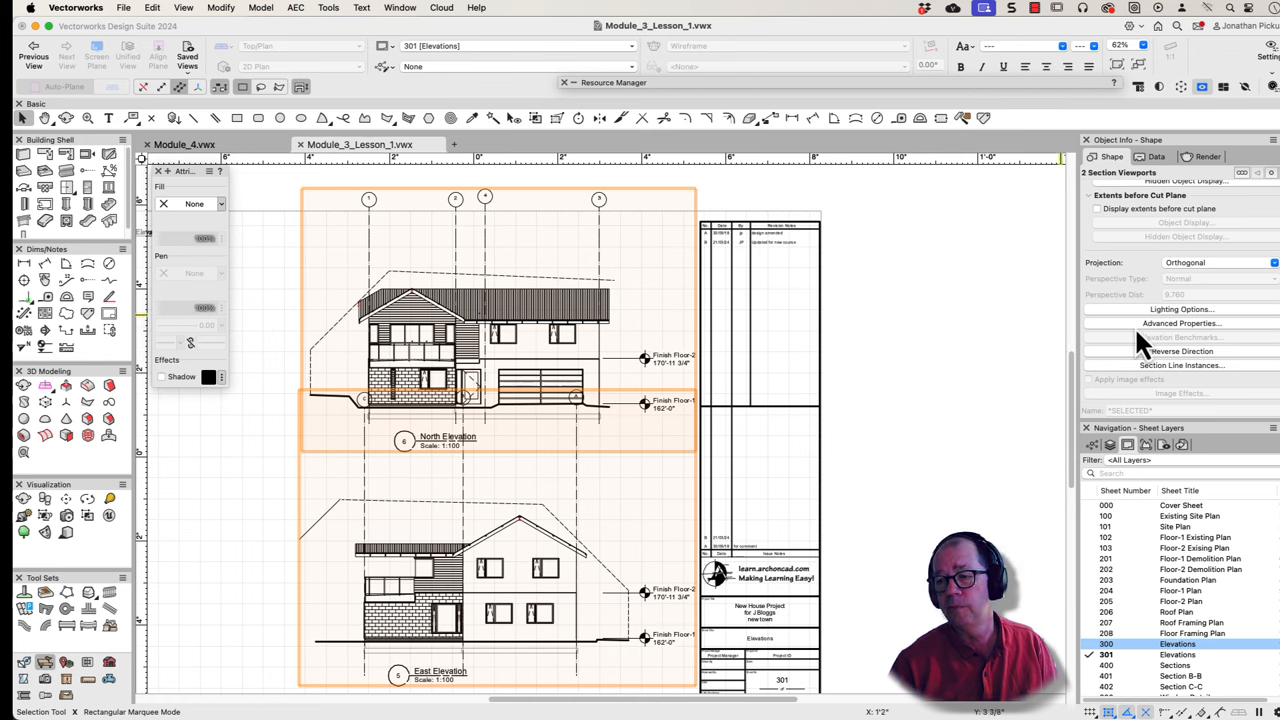
click(496, 320)
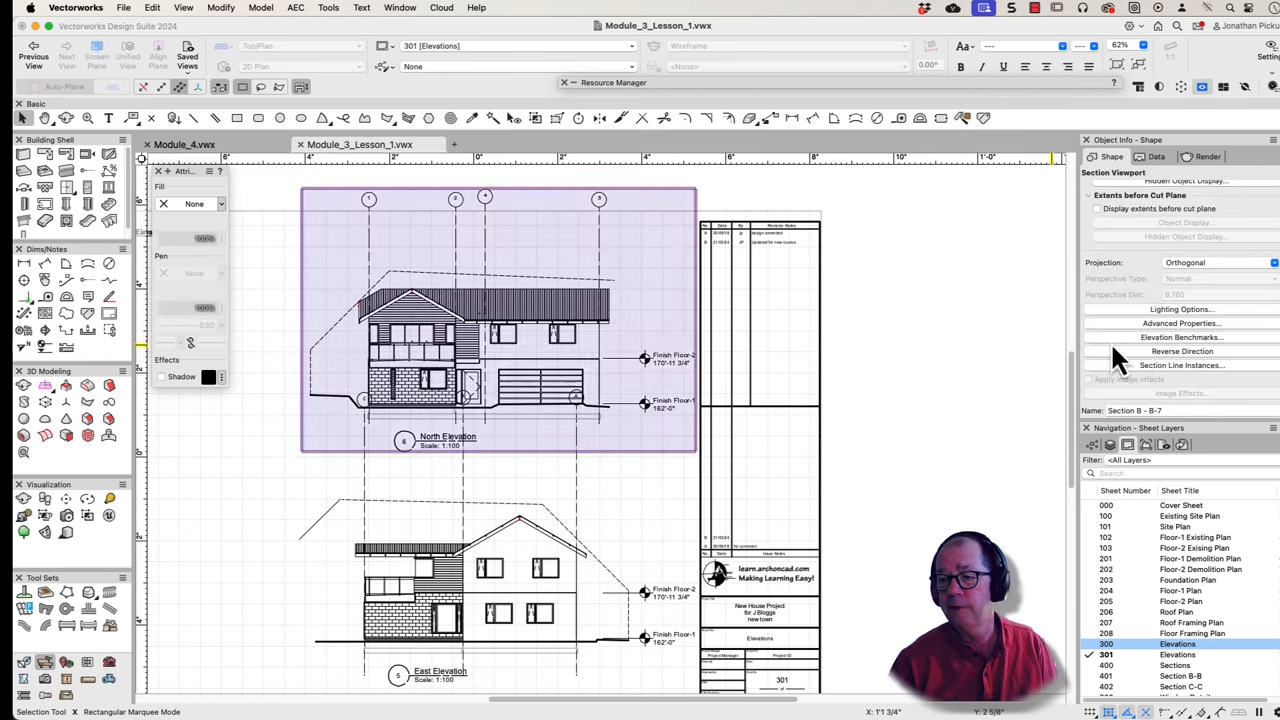
click(1180, 336)
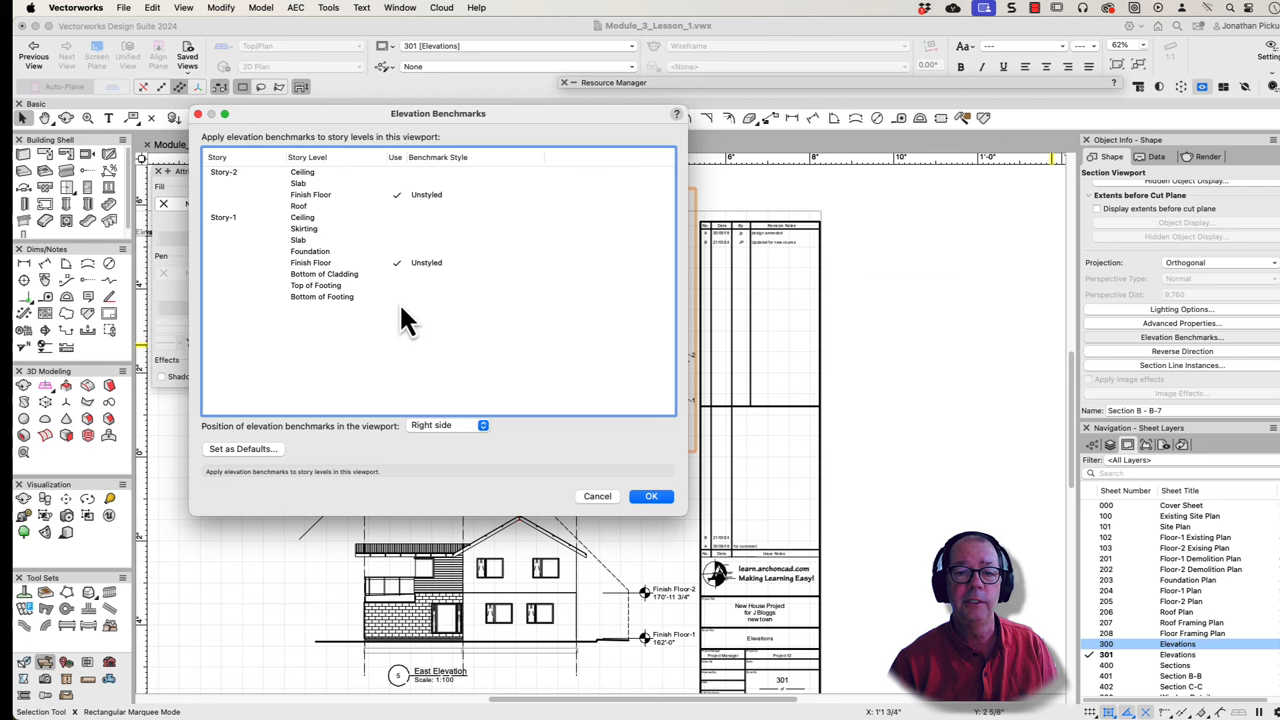
click(652, 496)
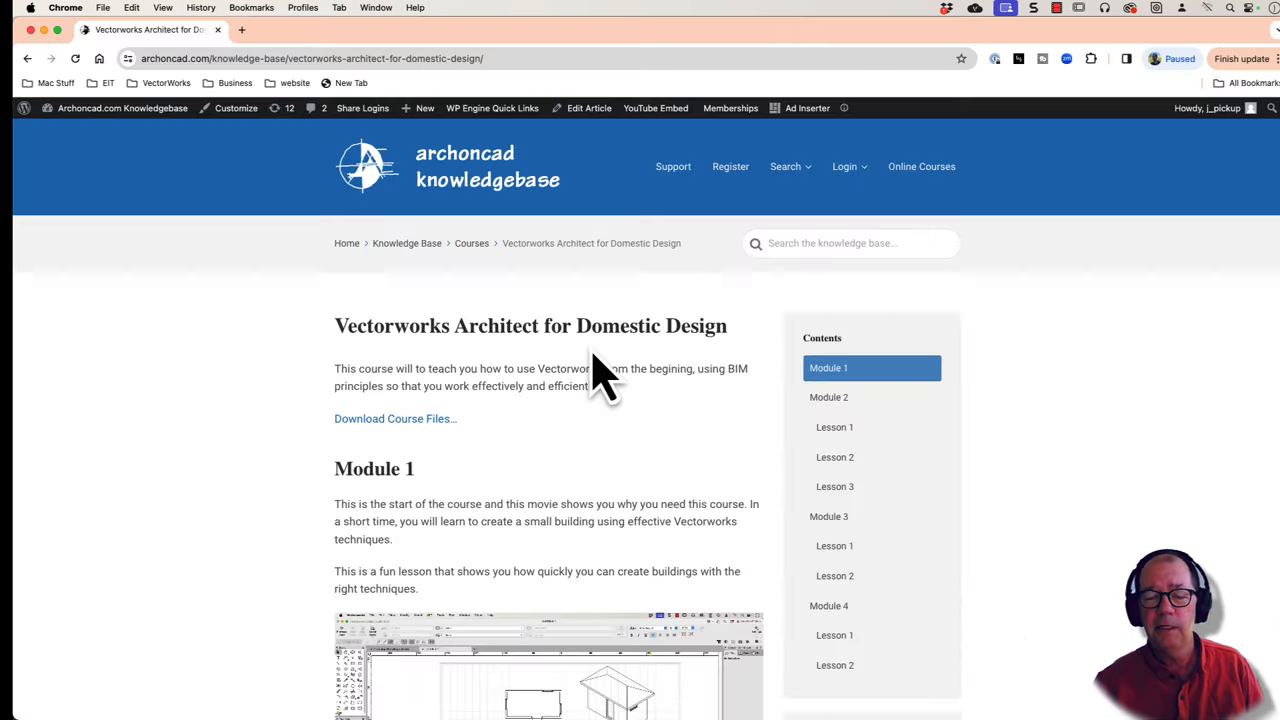
mouse_move(550, 300)
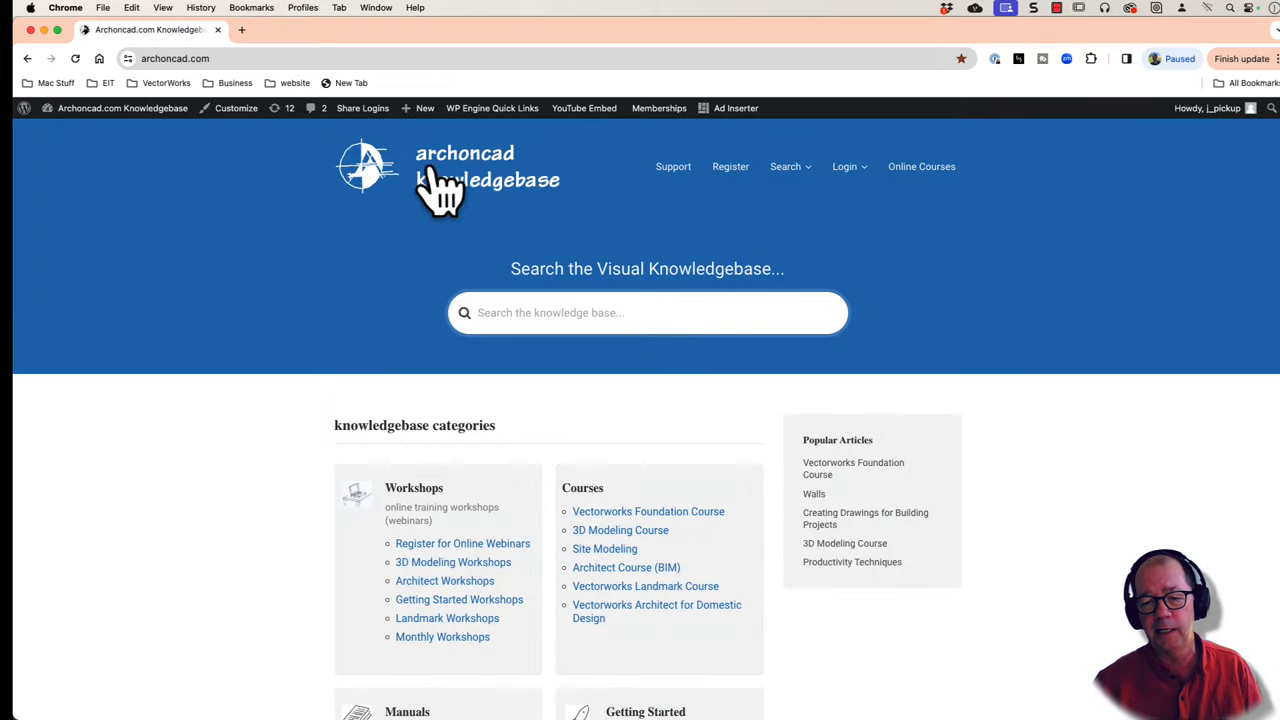
mouse_move(604, 558)
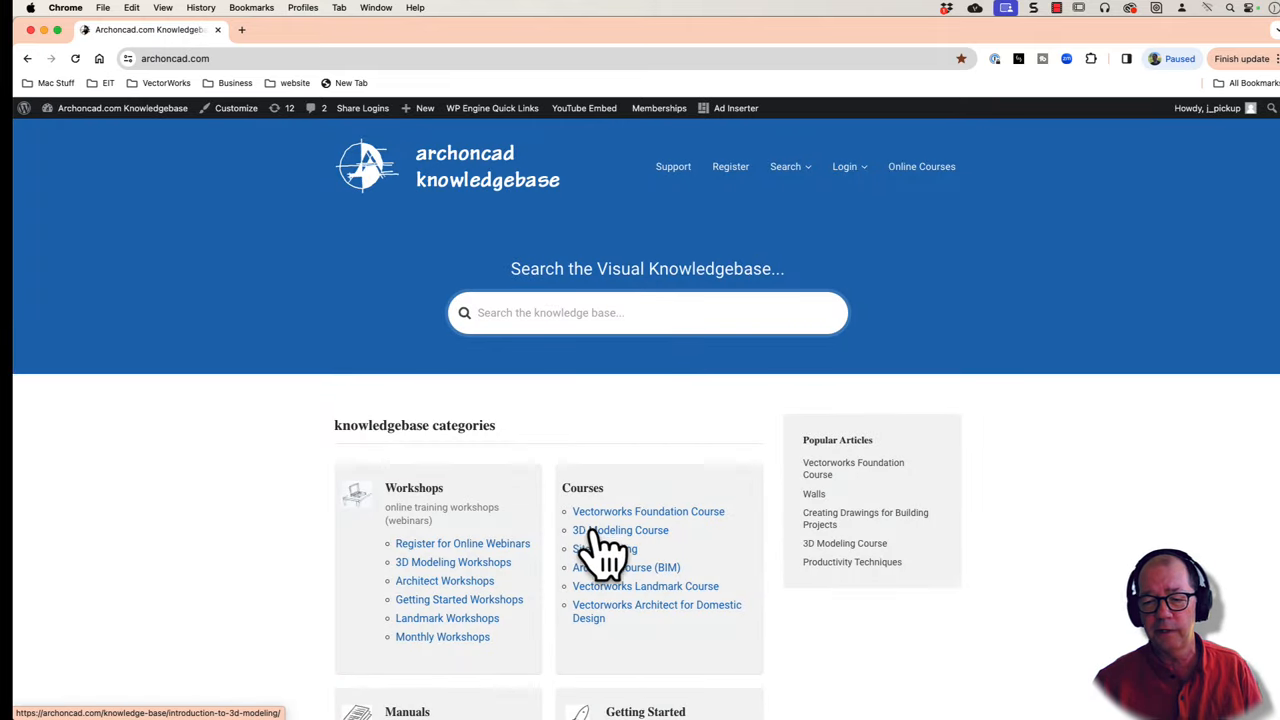
Scroll up the archoncad knowledgebase page toward the home link
scroll(up, 3)
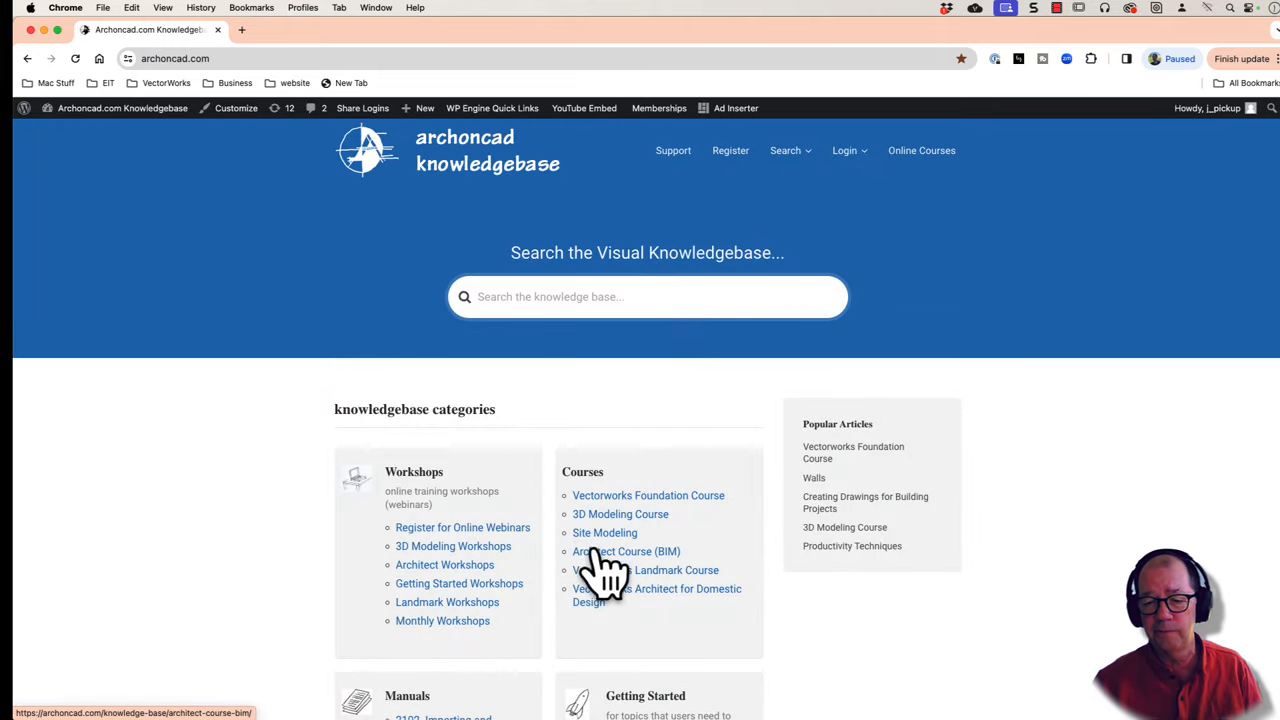
mouse_move(620, 520)
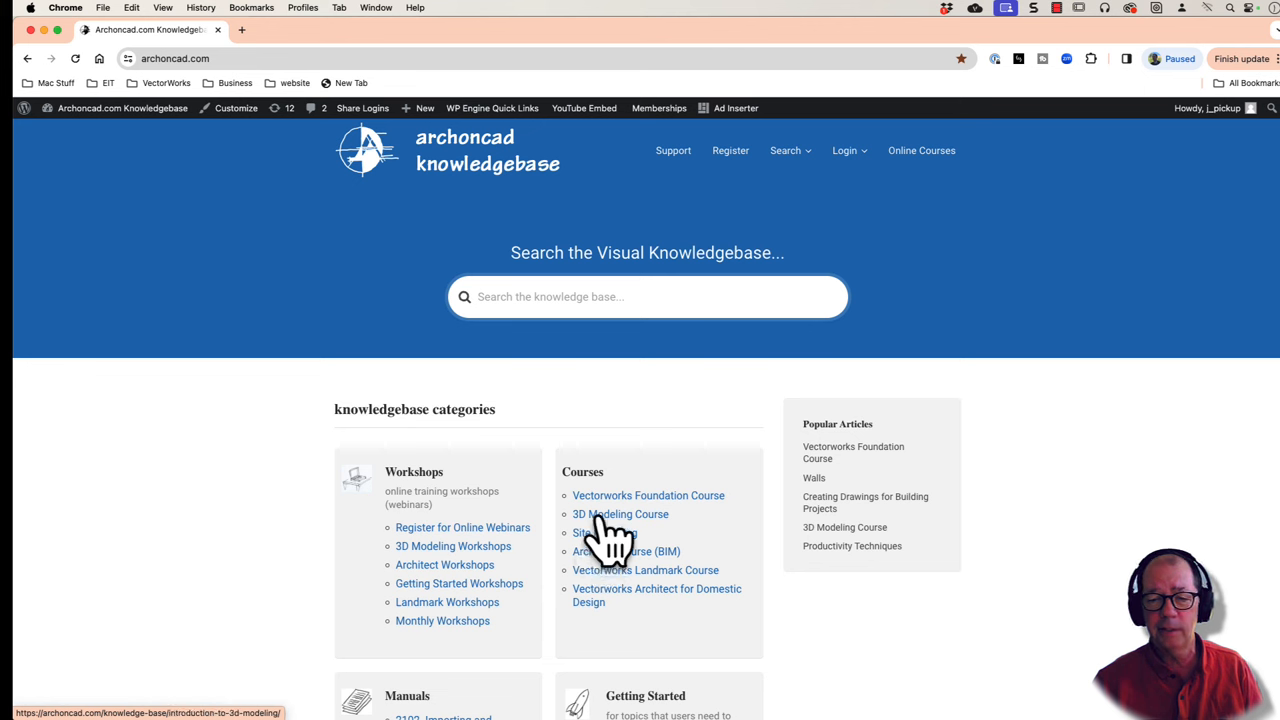
mouse_move(380, 400)
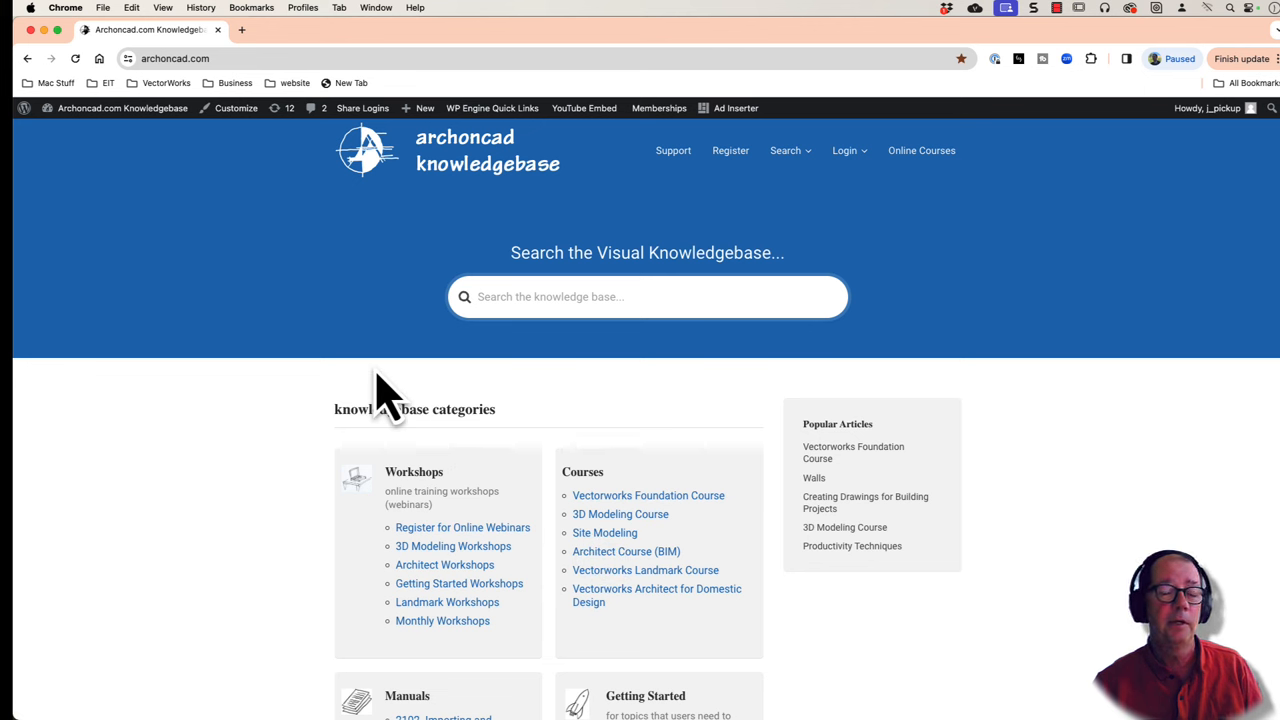